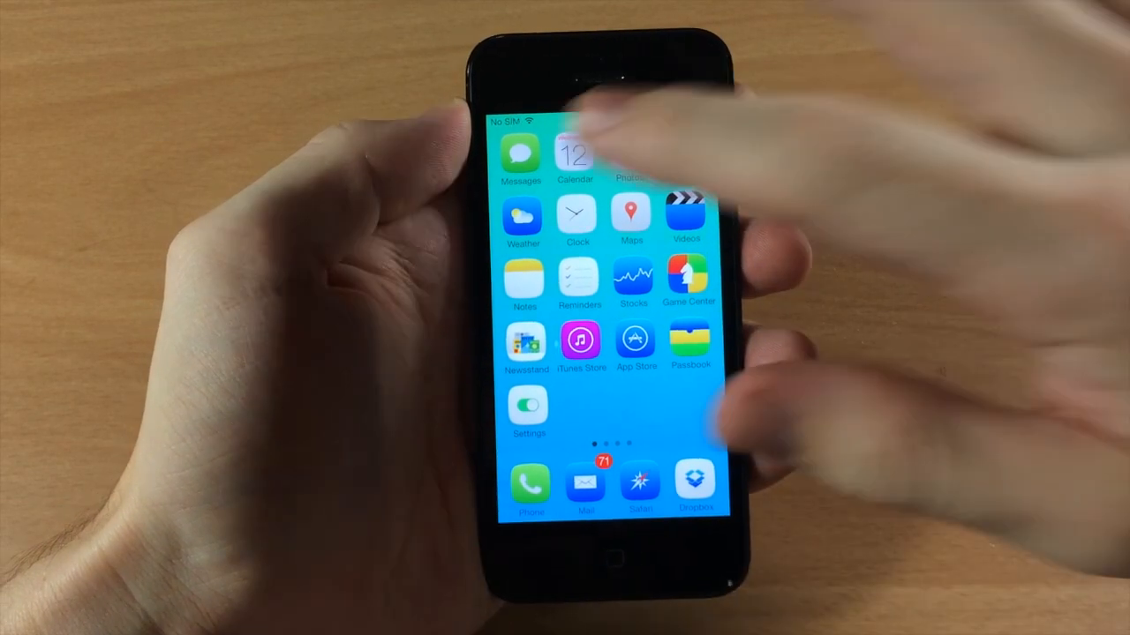
- Launch Messages into the Cody conversation, return to the list, view the Carrie conversation, and return again
{"action": "left_click", "coordinate": [519, 159]}
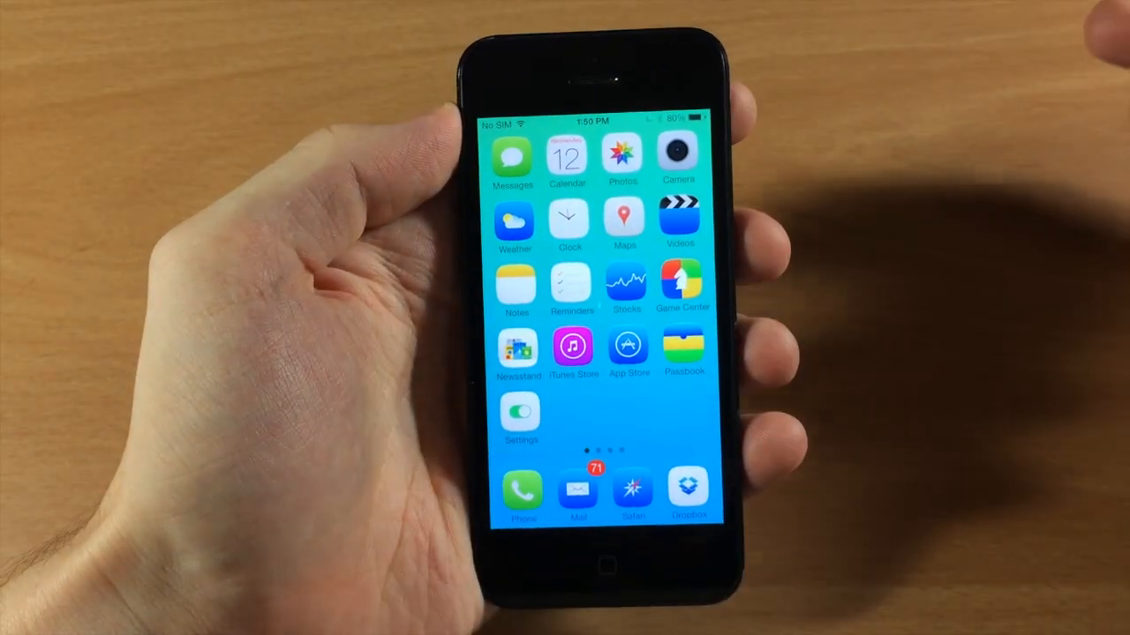
{"action": "left_click", "coordinate": [512, 159]}
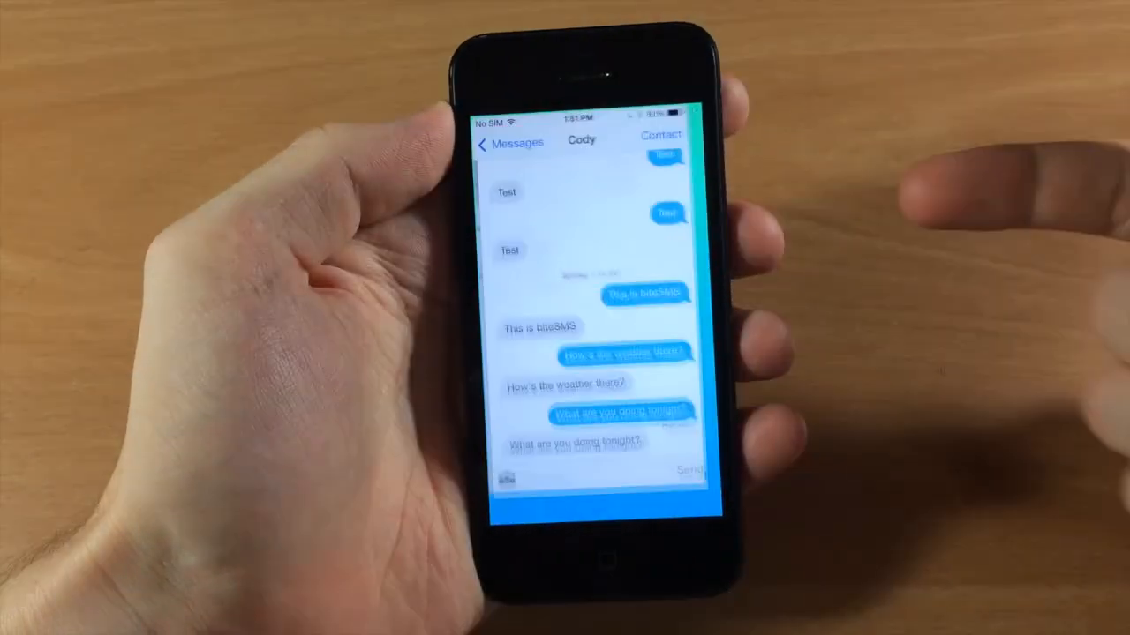
{"action": "left_click", "coordinate": [510, 143]}
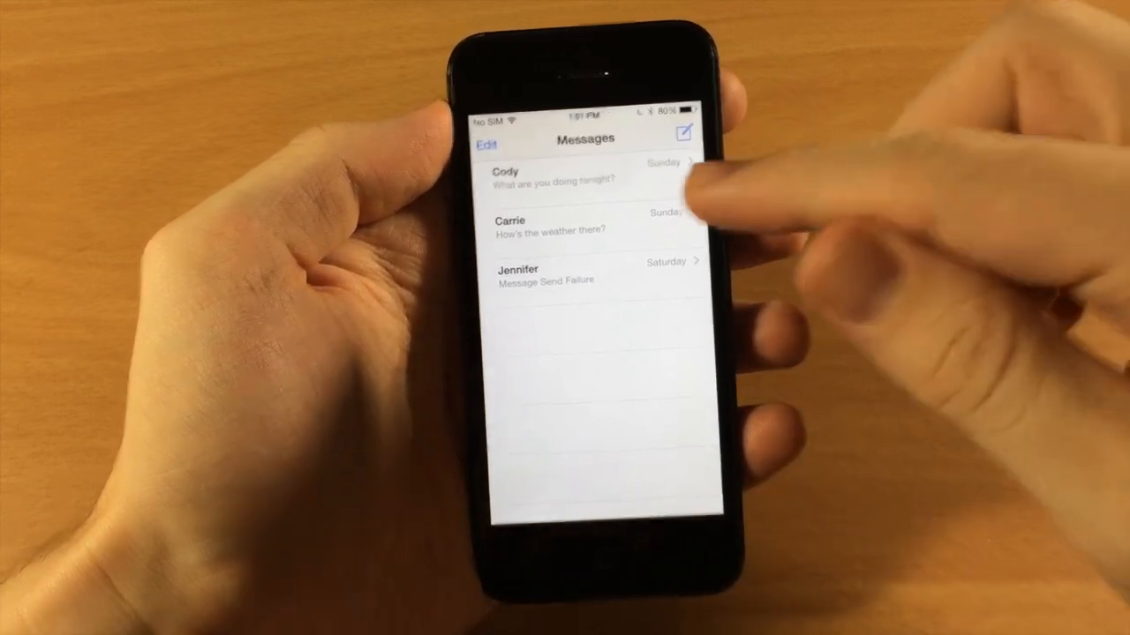
{"action": "left_click", "coordinate": [582, 226]}
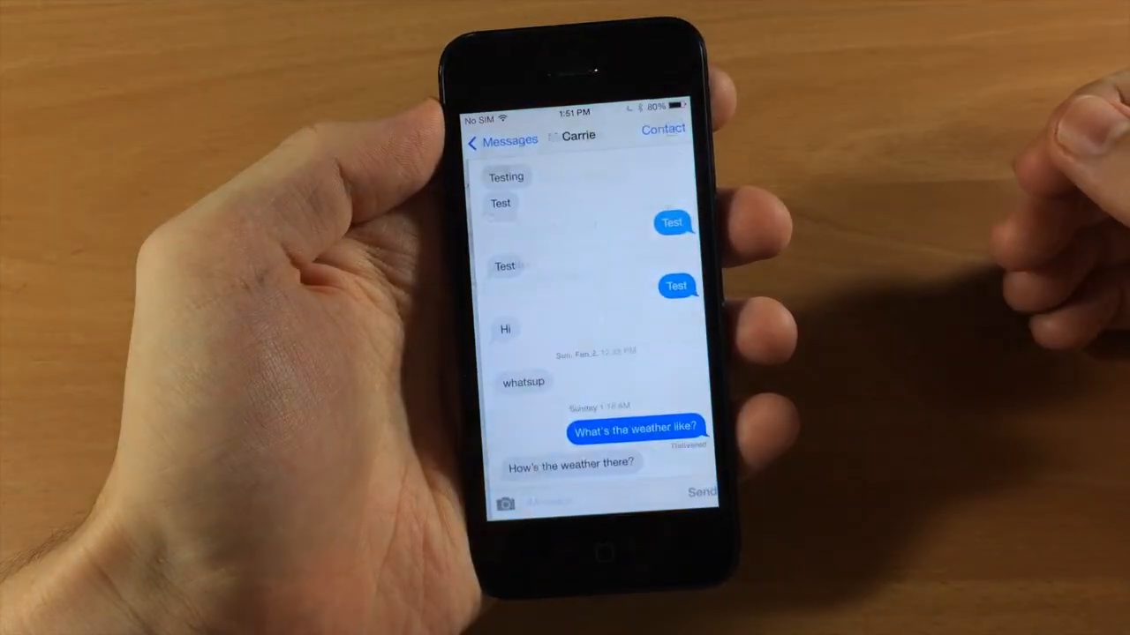
{"action": "left_click", "coordinate": [503, 139]}
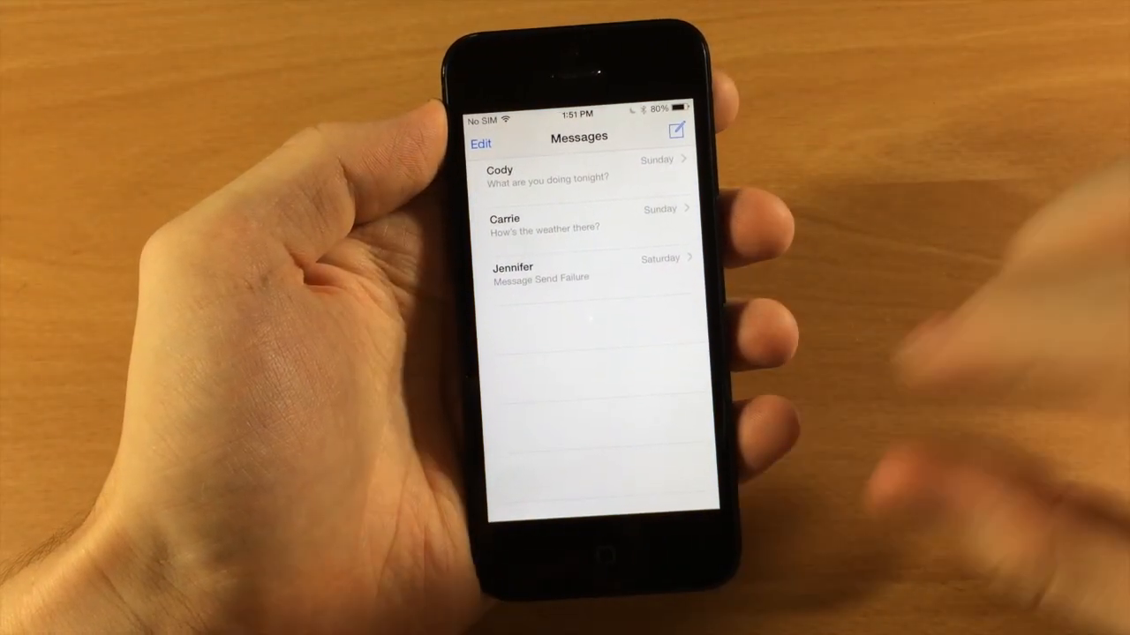
- Leave Messages with the Home button, returning to the iPhone app grid
{"action": "left_click", "coordinate": [544, 276]}
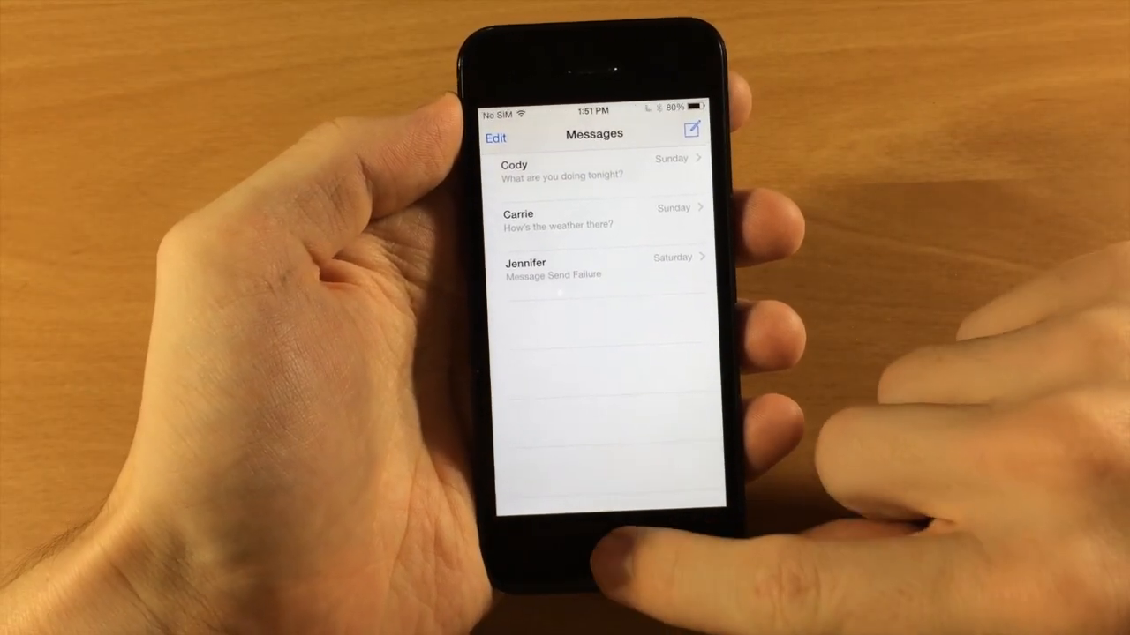
{"action": "left_click", "coordinate": [604, 566]}
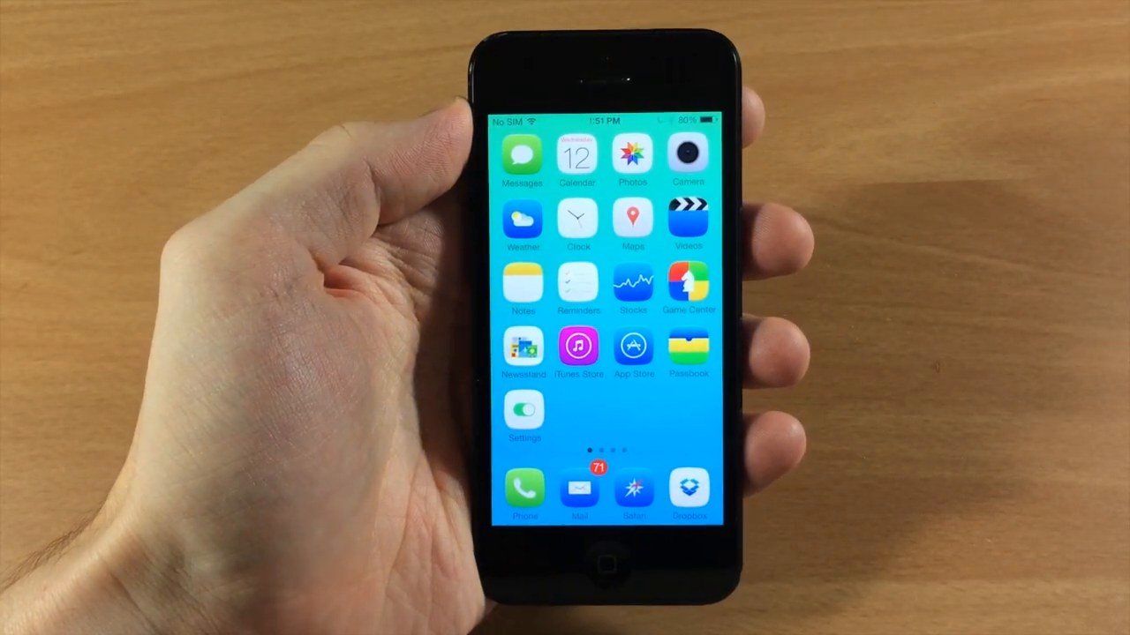